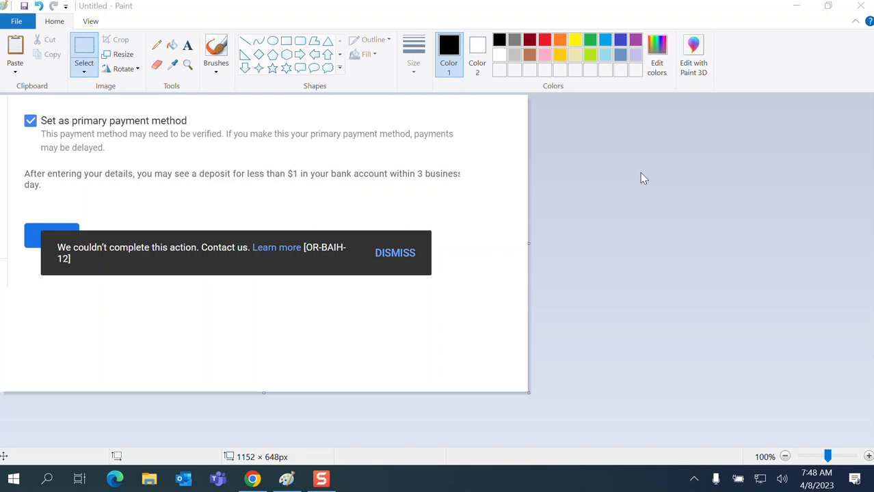
mouse_move(360, 233)
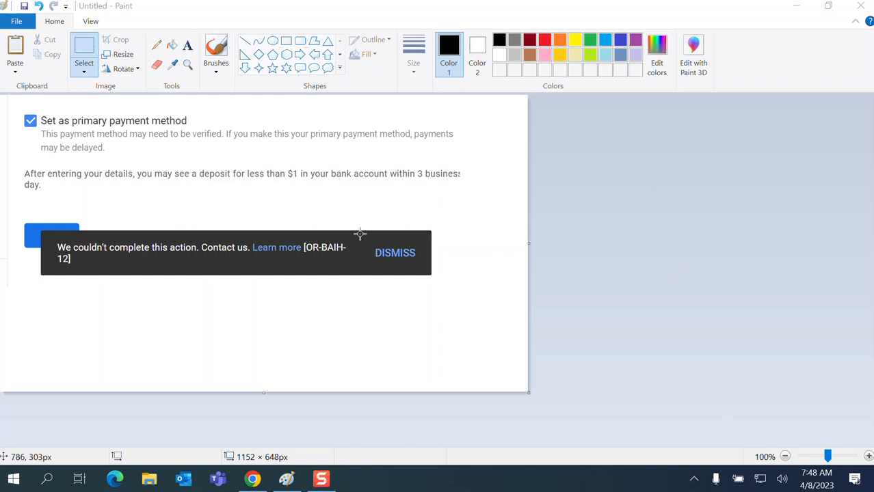
mouse_move(180, 129)
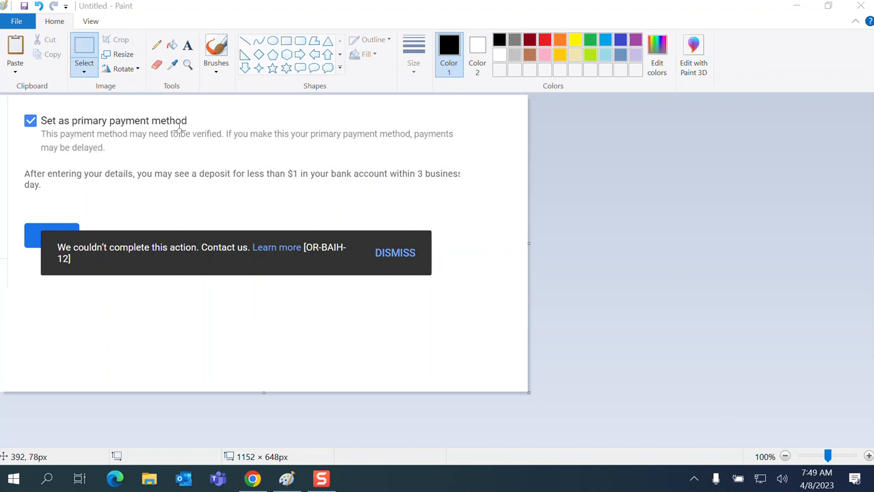
mouse_move(118, 267)
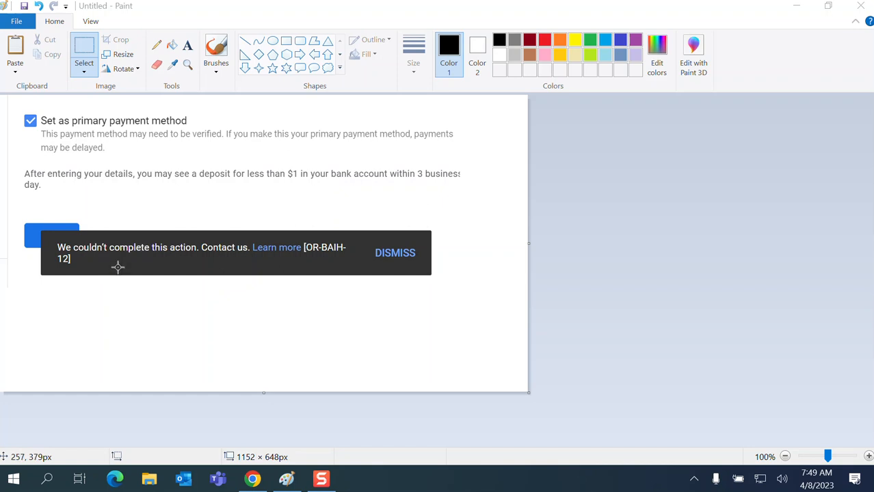
mouse_move(88, 156)
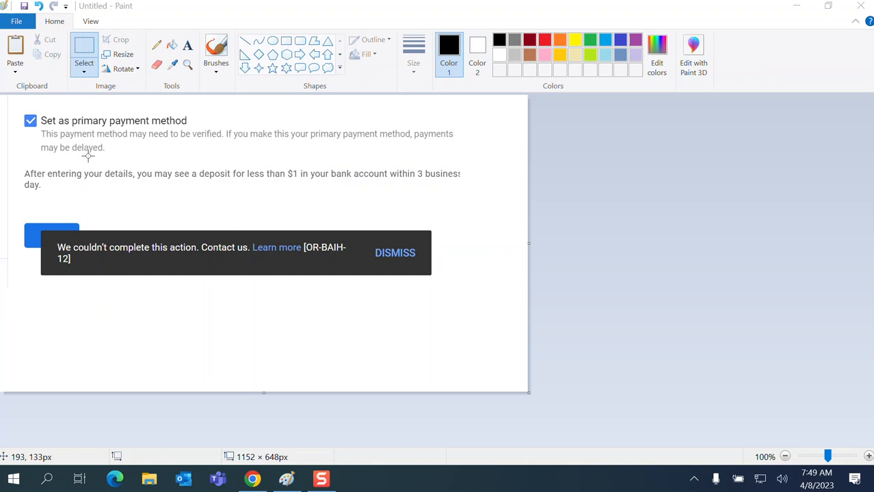
mouse_move(87, 156)
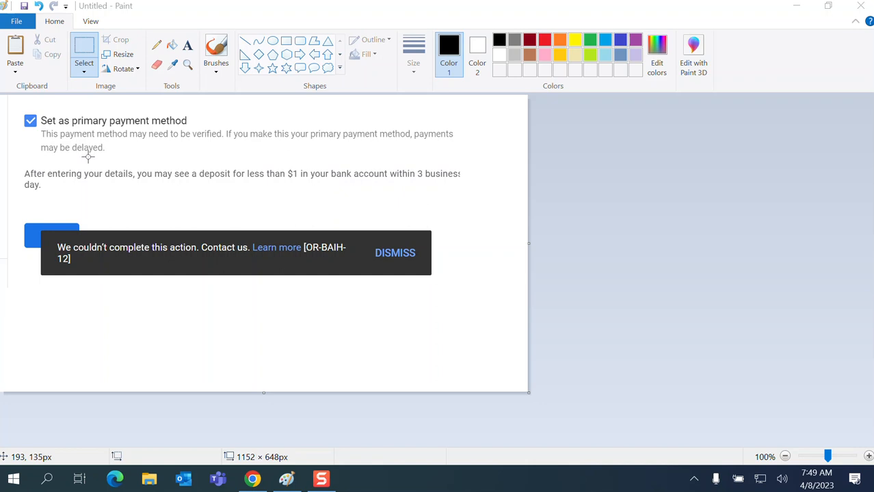
mouse_move(115, 263)
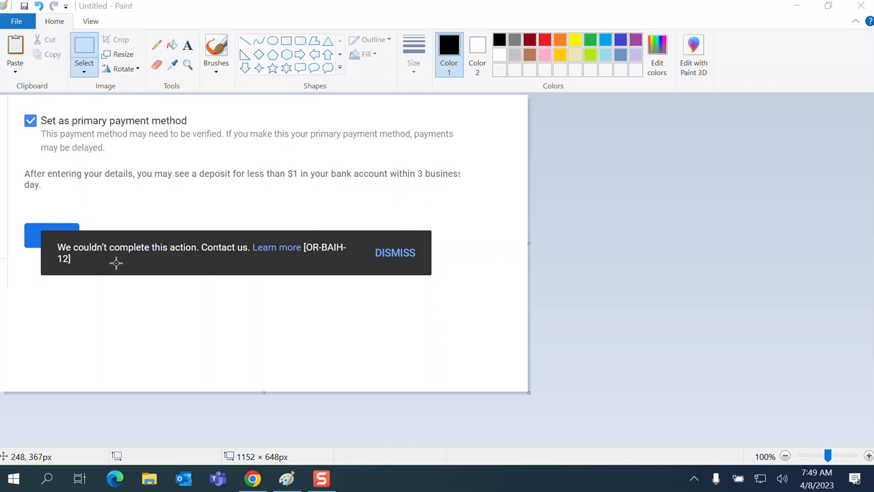
mouse_move(437, 286)
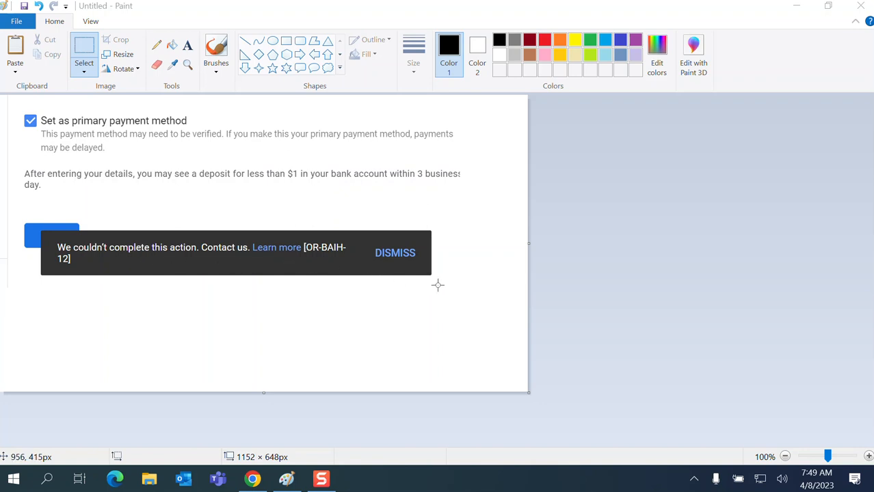
mouse_move(371, 278)
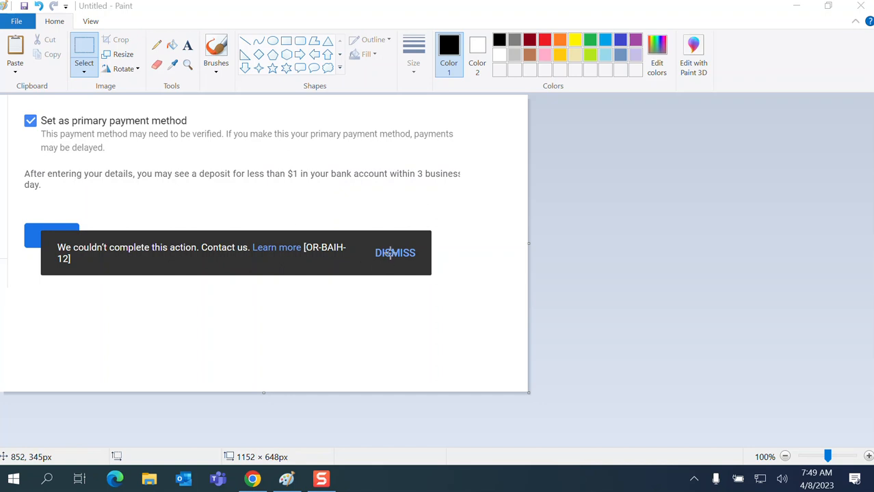
mouse_move(818, 12)
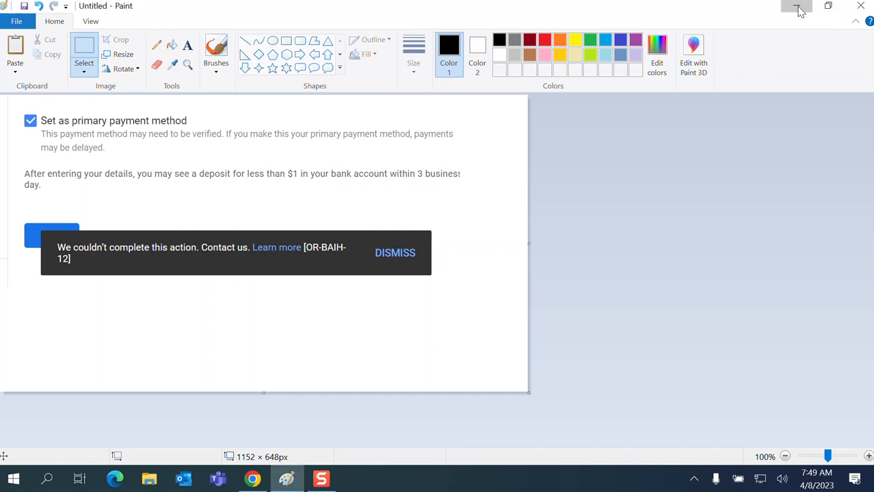
- Show the OR-BAIH error-code list and its troubleshooting steps in the Google Pay Help article
left_click(796, 6)
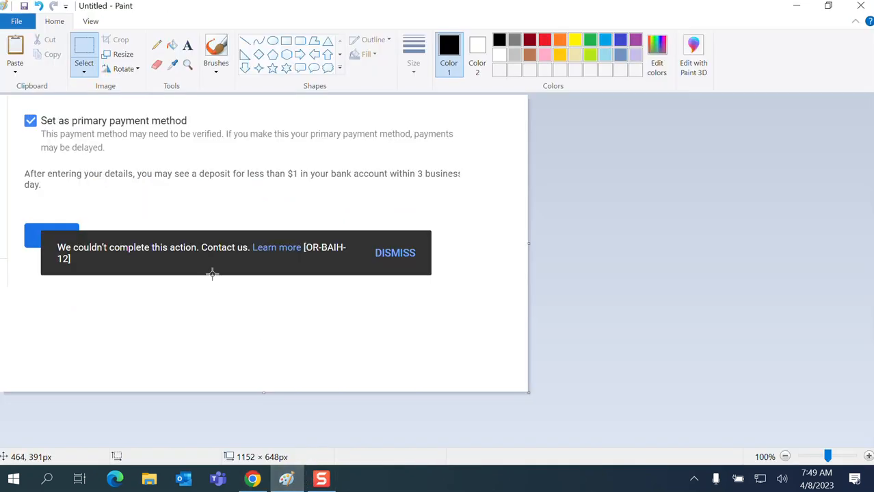
mouse_move(427, 174)
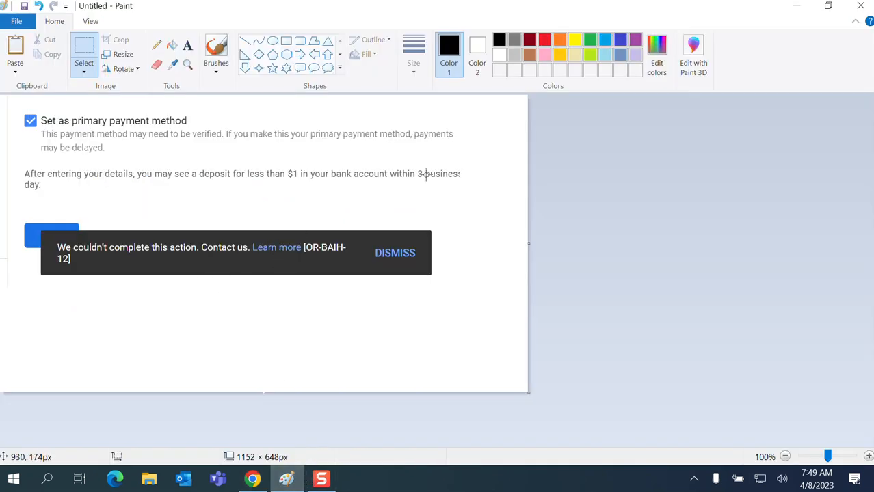
mouse_move(759, 30)
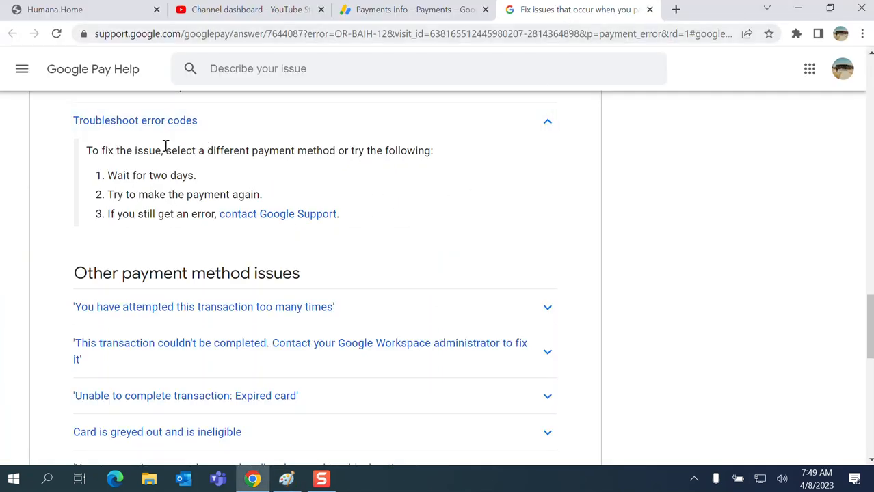
mouse_move(186, 171)
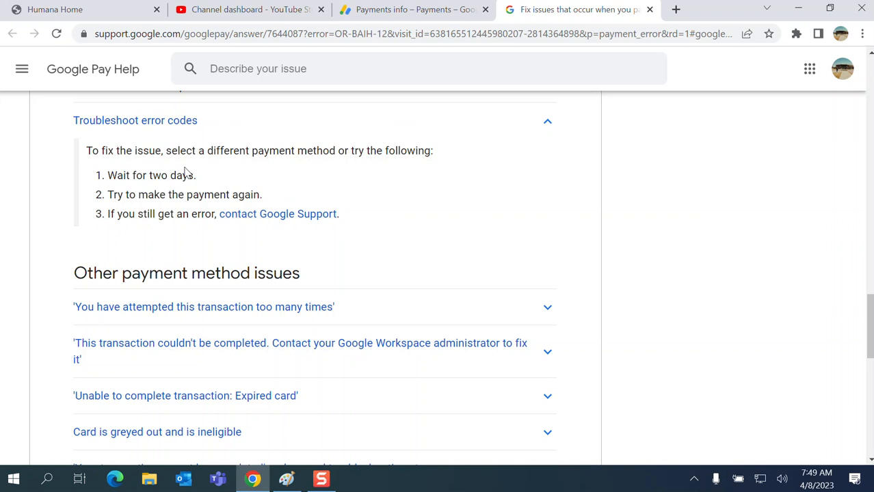
scroll("up", 3)
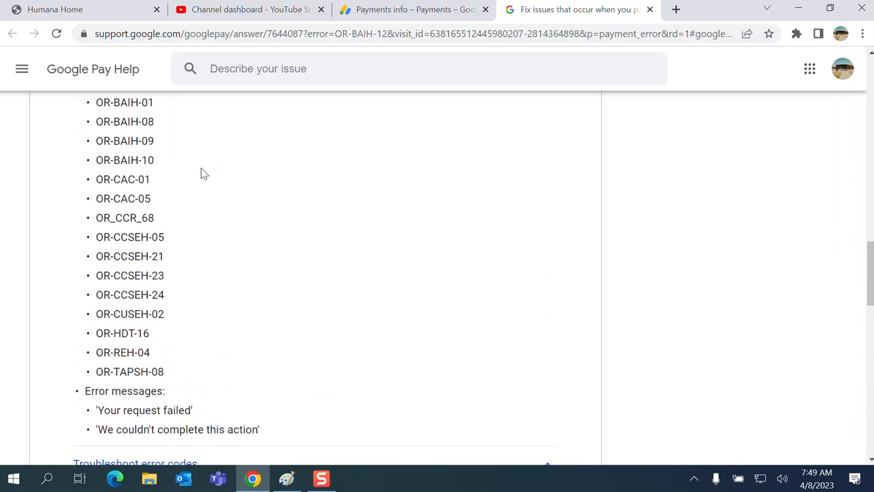
scroll("up", 3)
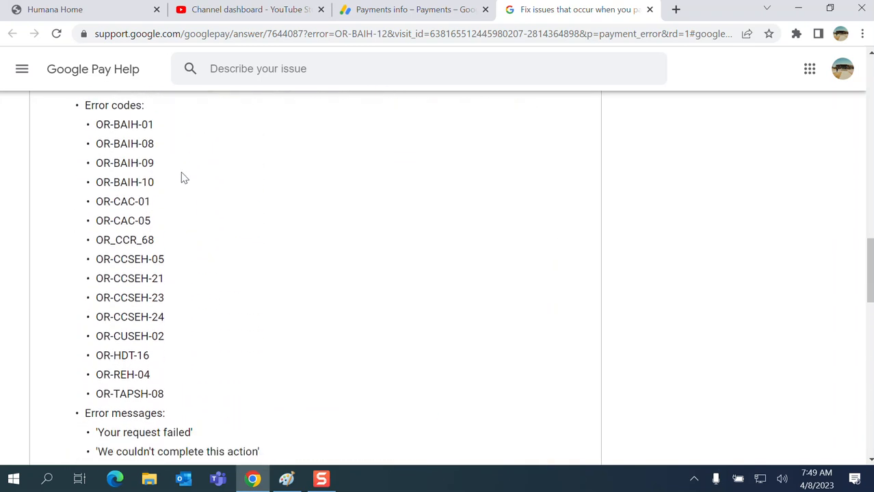
scroll("down", 3)
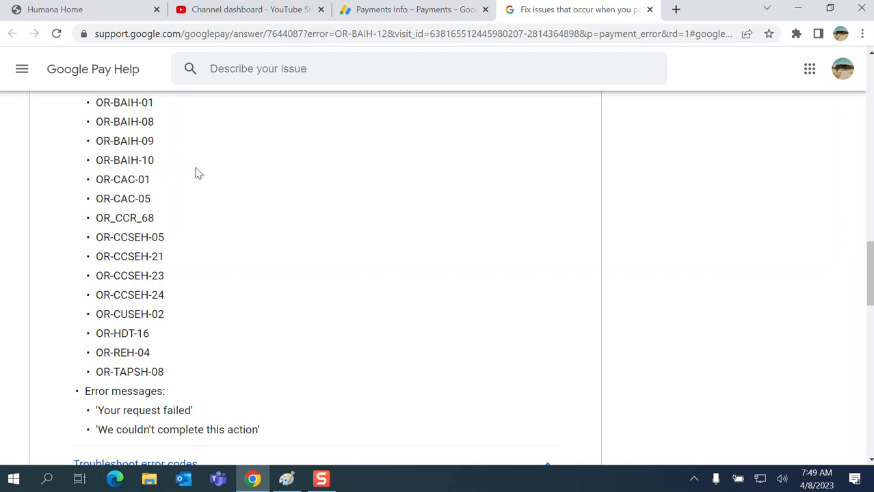
scroll("down", 3)
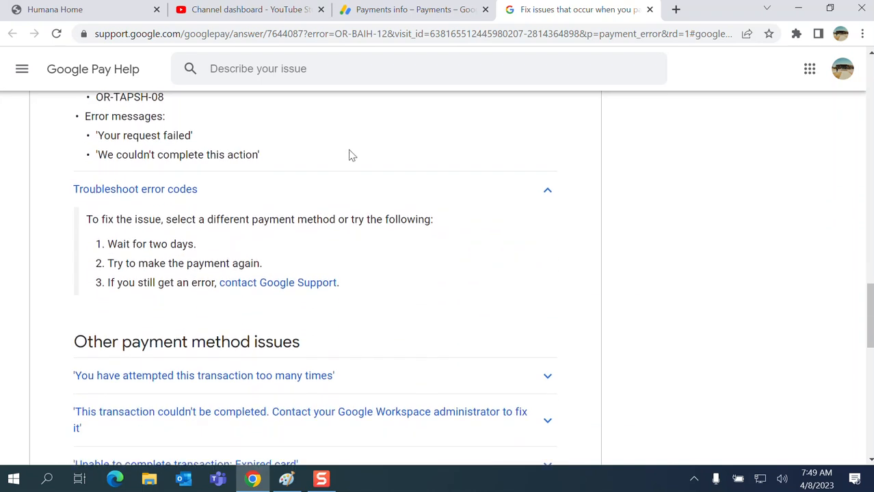
mouse_move(202, 249)
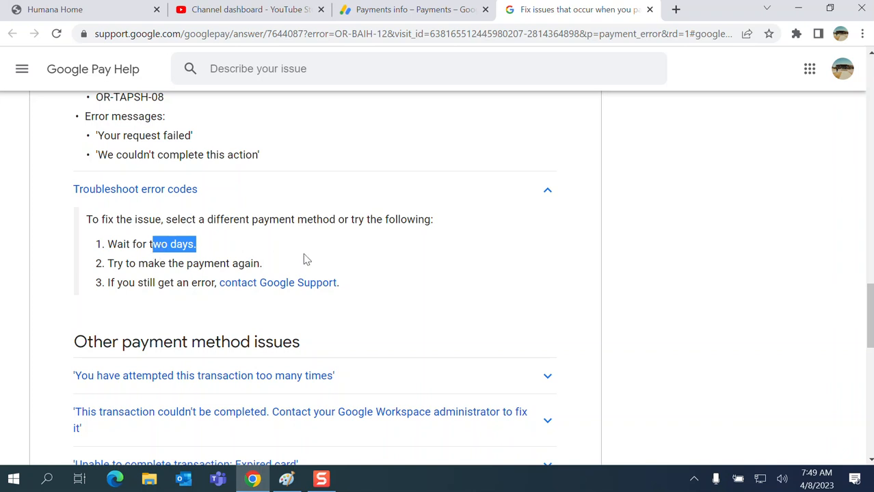
mouse_move(272, 295)
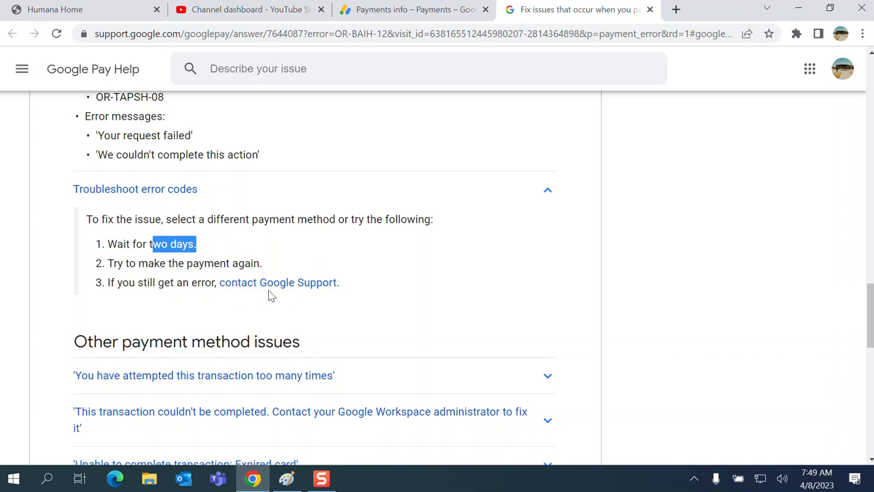
mouse_move(437, 335)
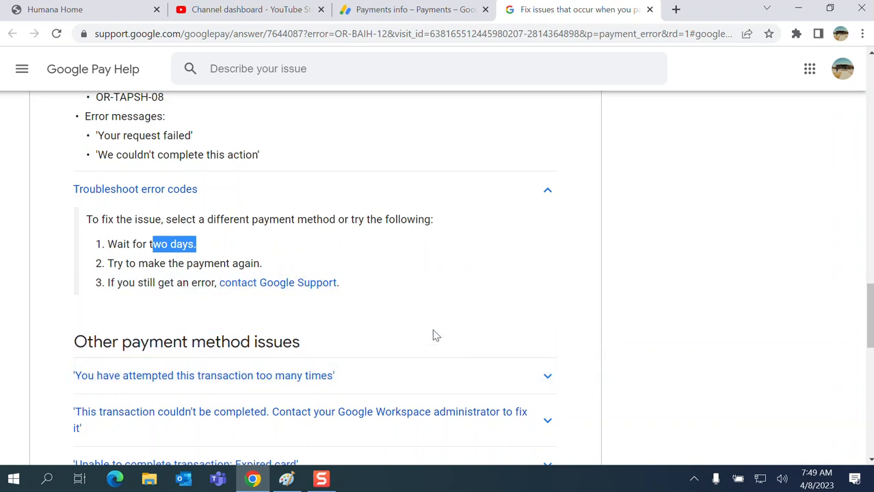
mouse_move(356, 312)
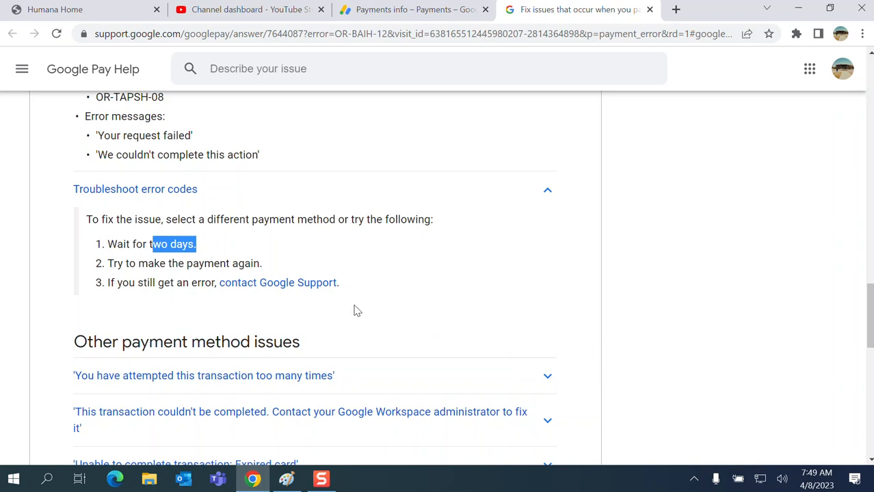
mouse_move(278, 282)
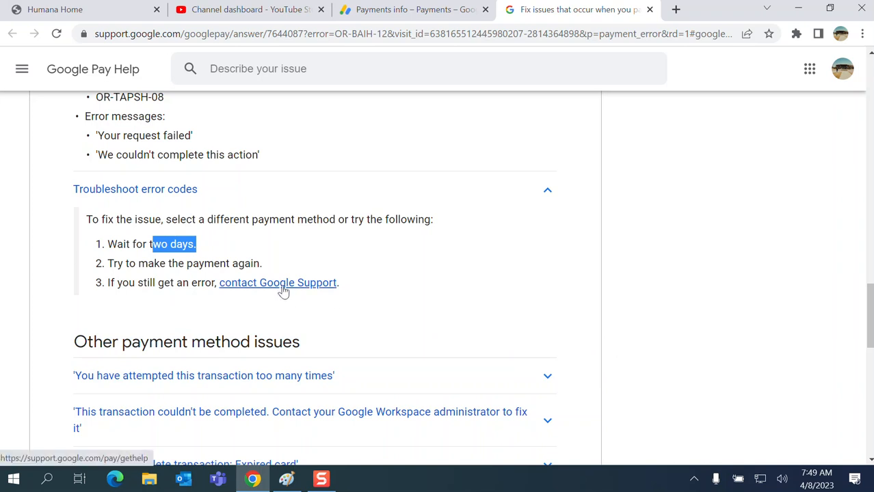
mouse_move(144, 260)
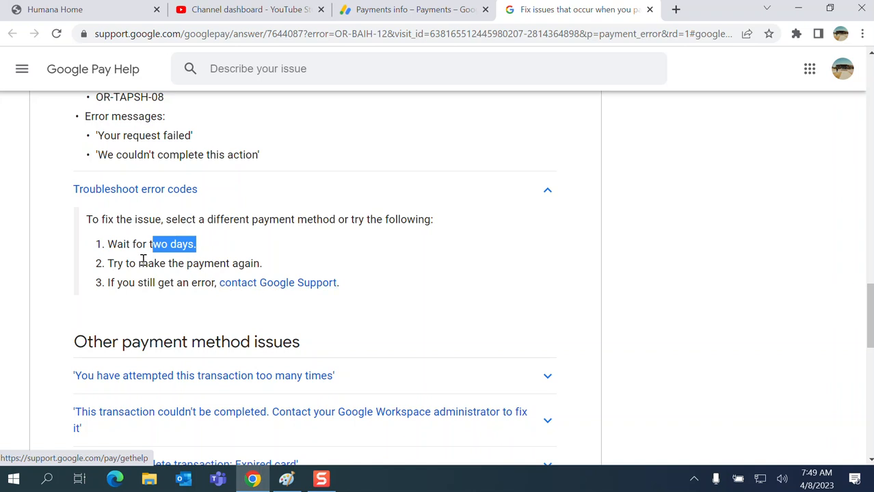
mouse_move(277, 282)
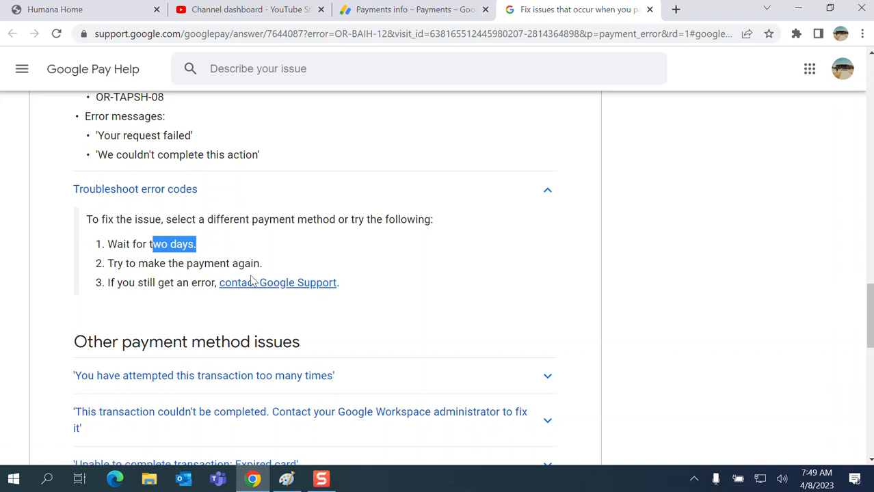
mouse_move(296, 290)
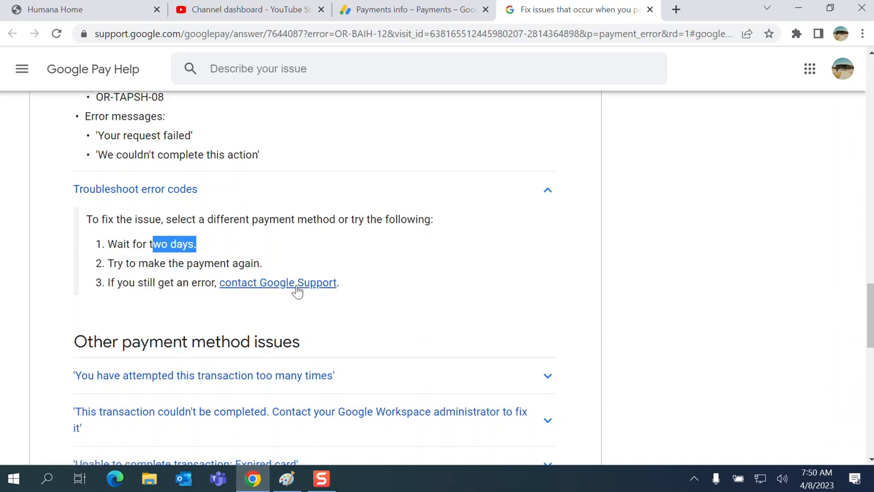
mouse_move(364, 288)
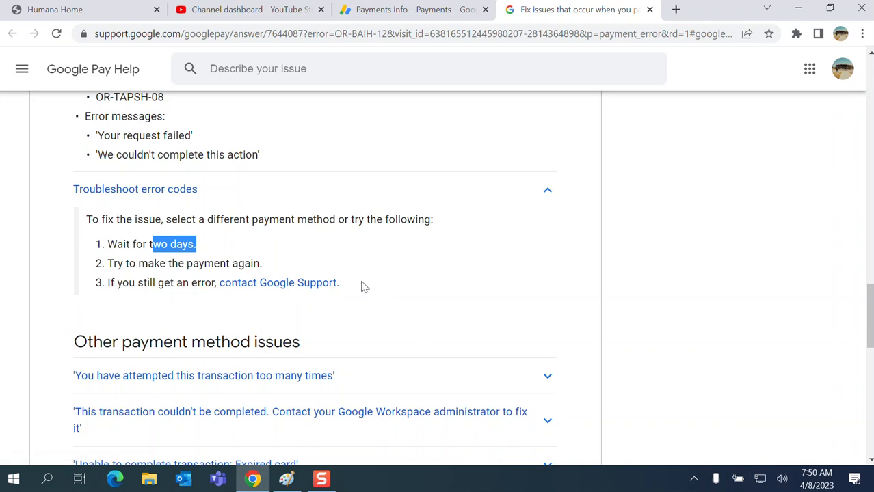
mouse_move(298, 287)
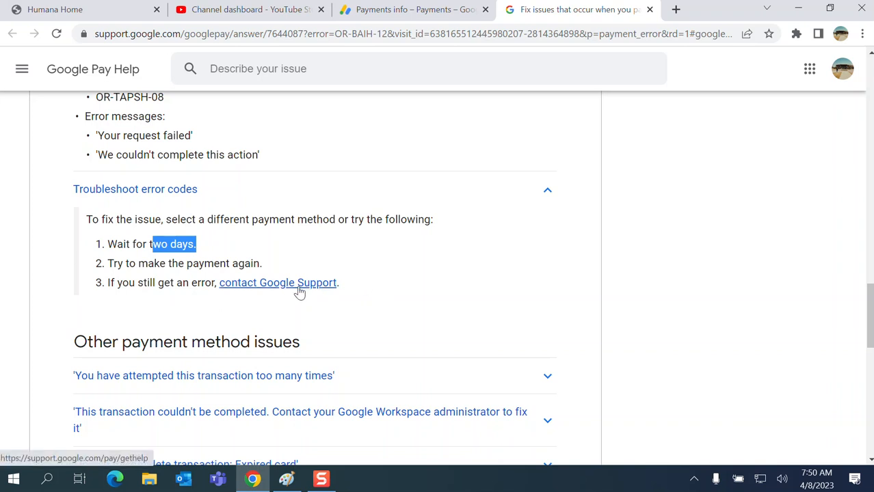
- Follow the 'contact Google Support' link from step 3 of the troubleshooting advice
left_click(278, 281)
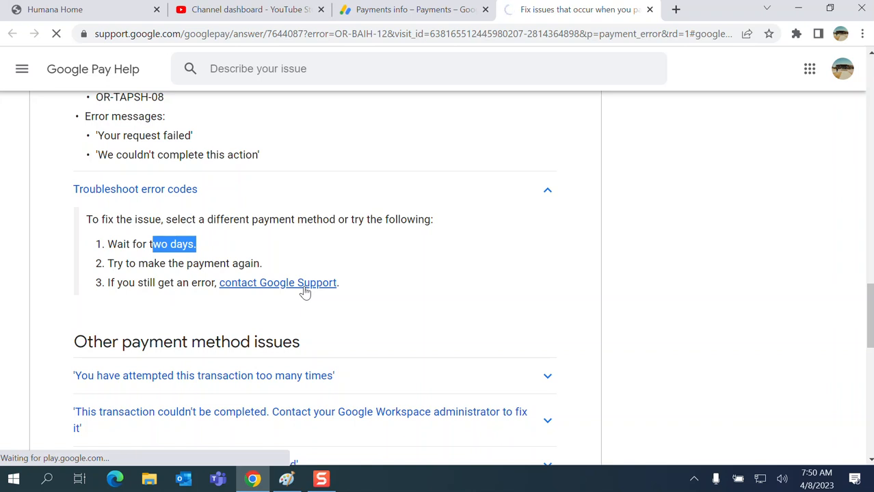
left_click(277, 282)
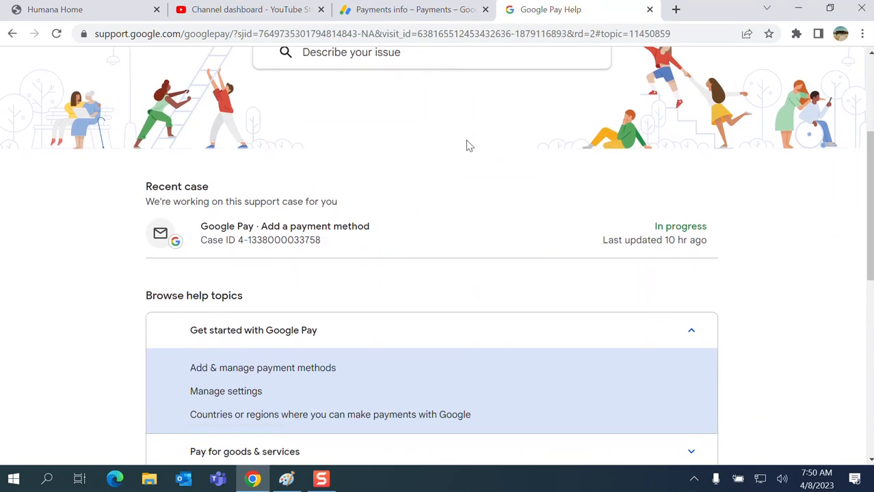
mouse_move(262, 243)
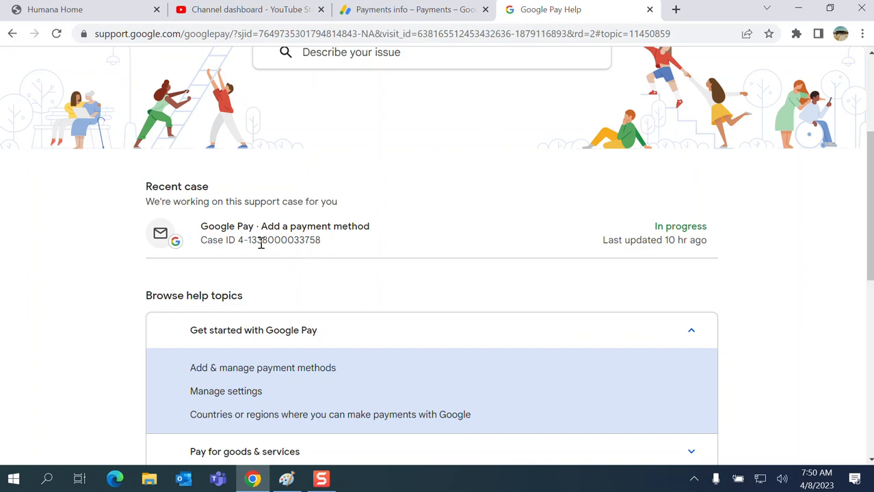
mouse_move(572, 238)
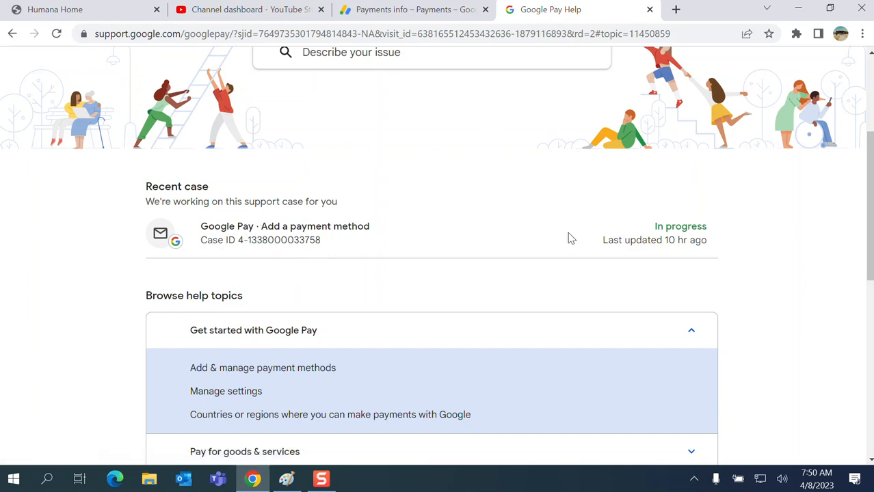
scroll("down", 3)
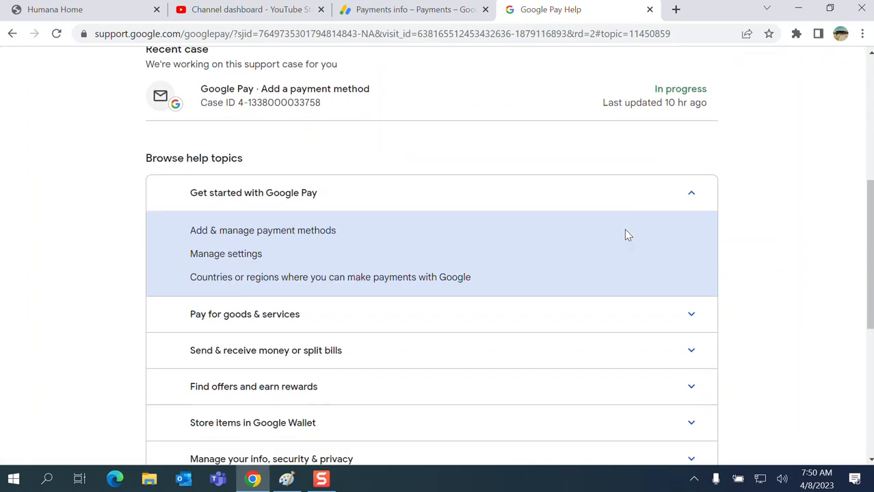
scroll("up", 3)
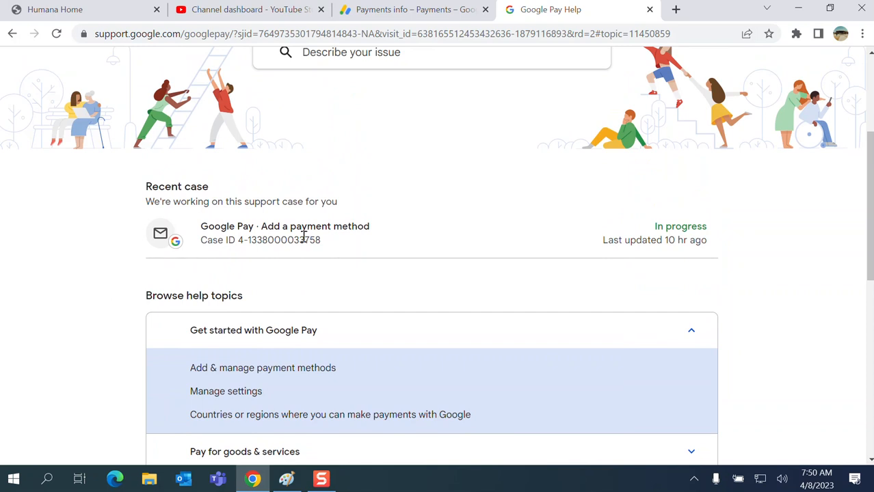
mouse_move(383, 131)
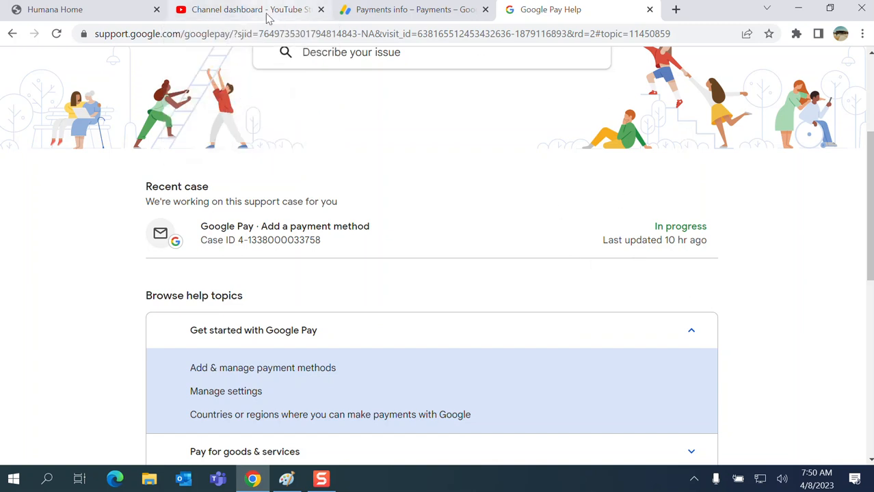
mouse_move(454, 209)
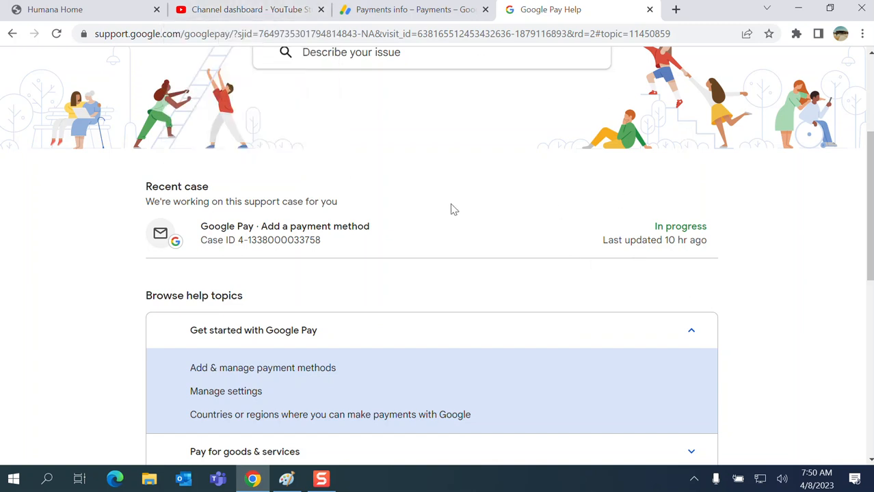
mouse_move(506, 183)
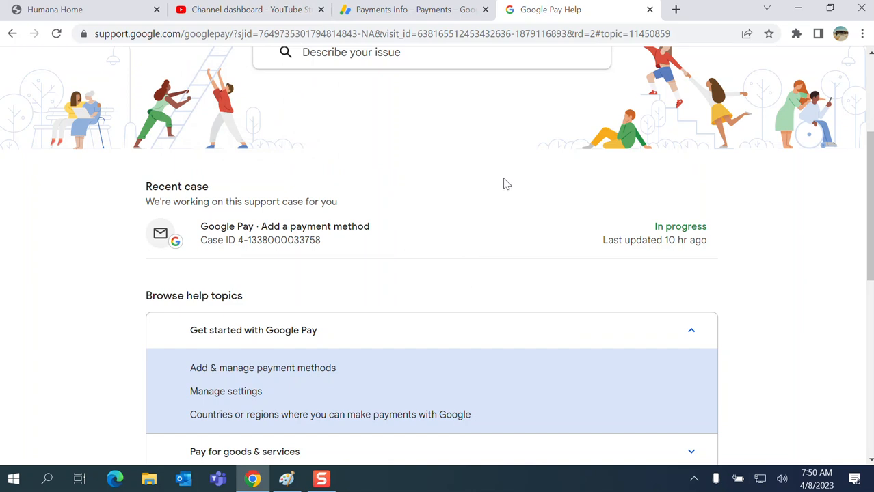
- Return to the YouTube Studio channel dashboard showing the support chat at 9th in line
left_click(246, 8)
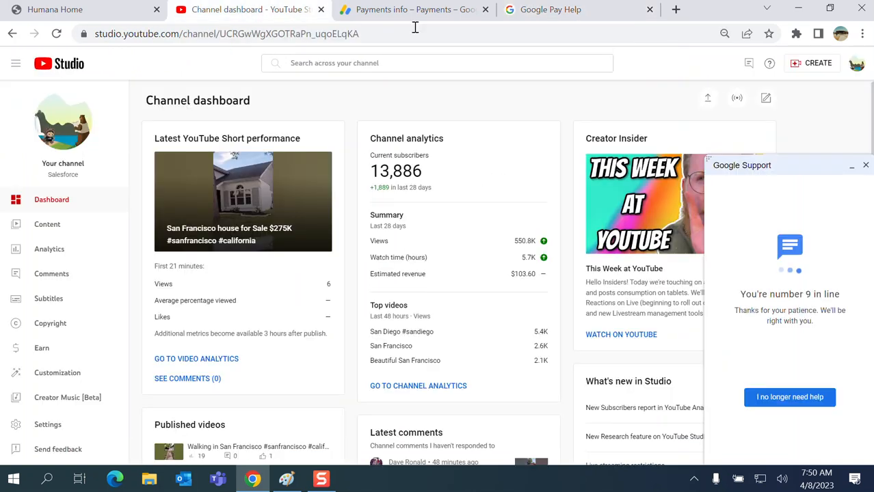
mouse_move(790, 397)
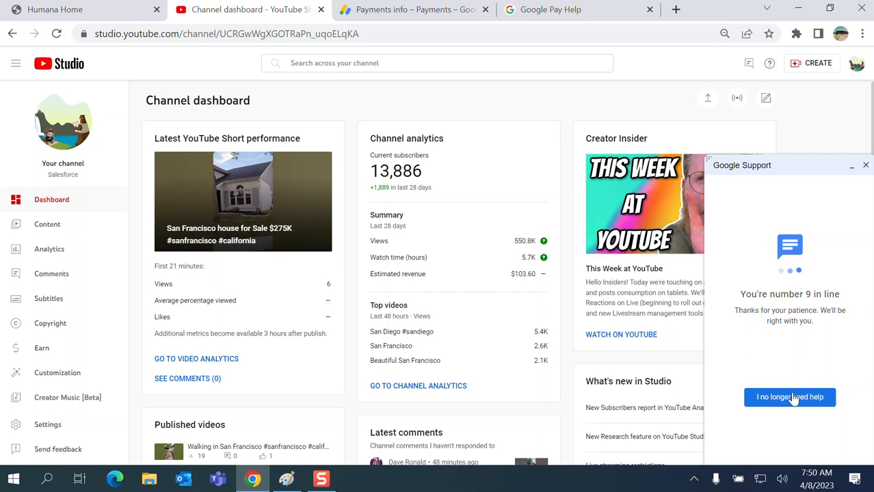
mouse_move(837, 77)
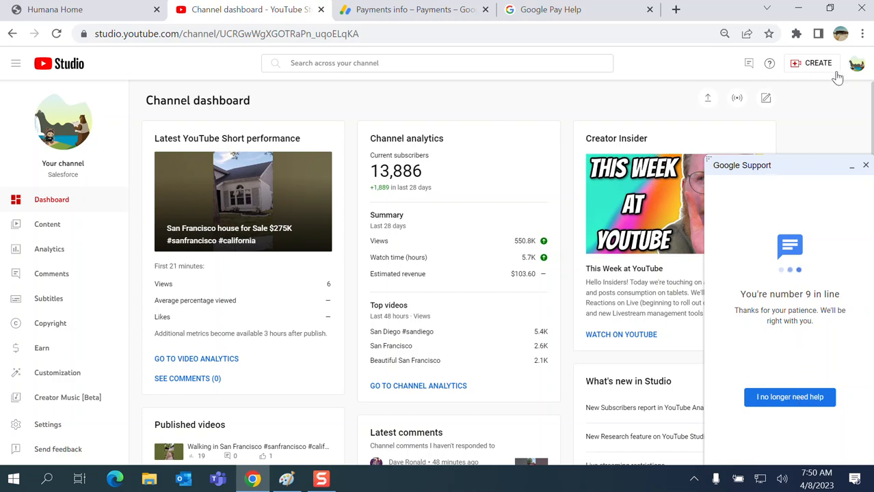
mouse_move(749, 63)
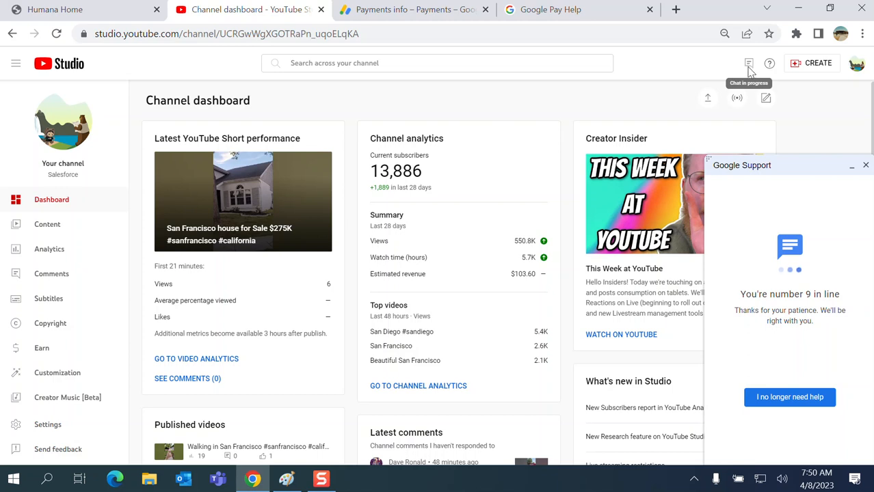
mouse_move(748, 73)
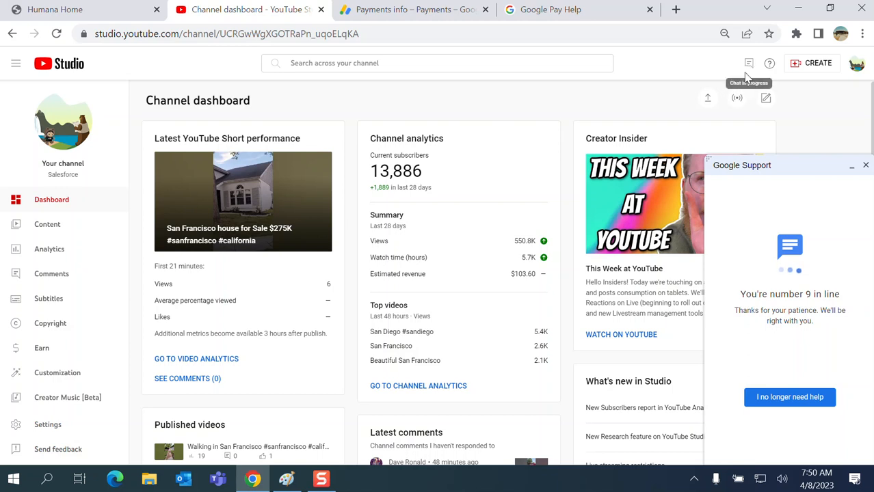
mouse_move(733, 180)
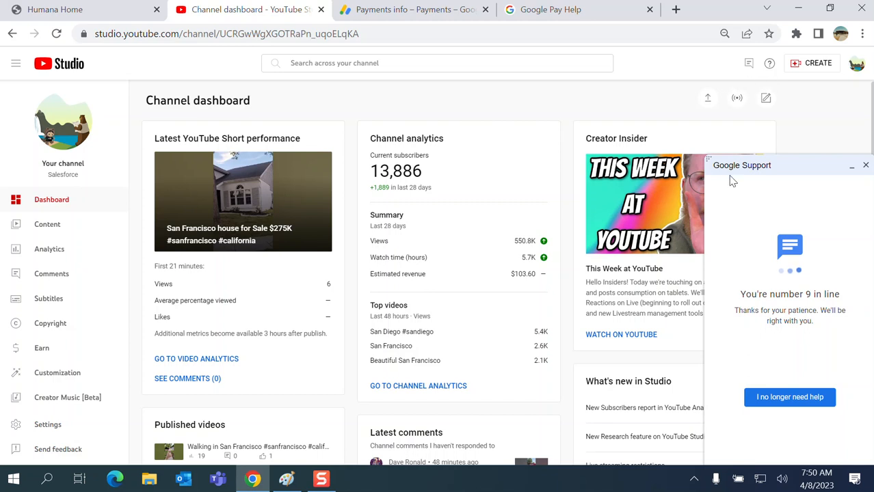
mouse_move(742, 172)
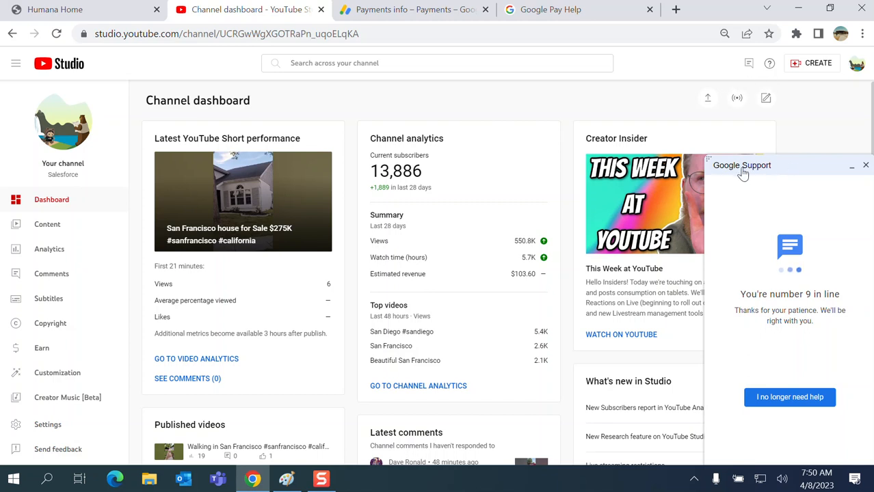
mouse_move(763, 428)
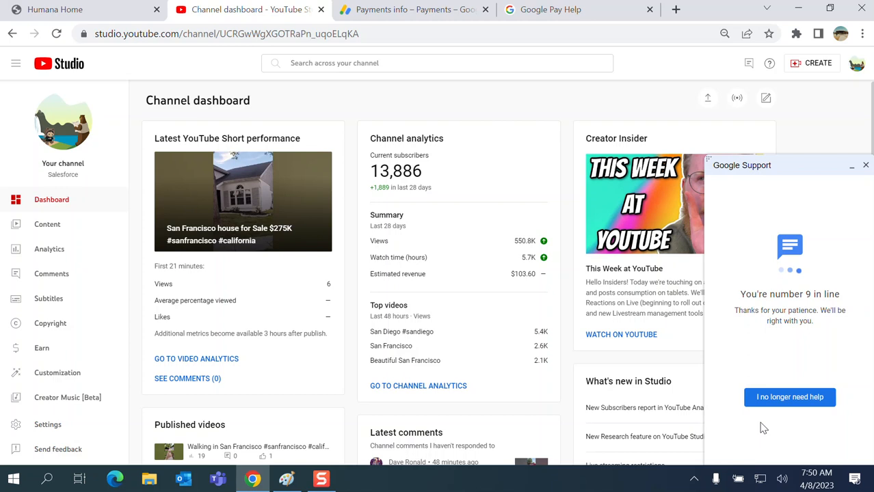
mouse_move(829, 307)
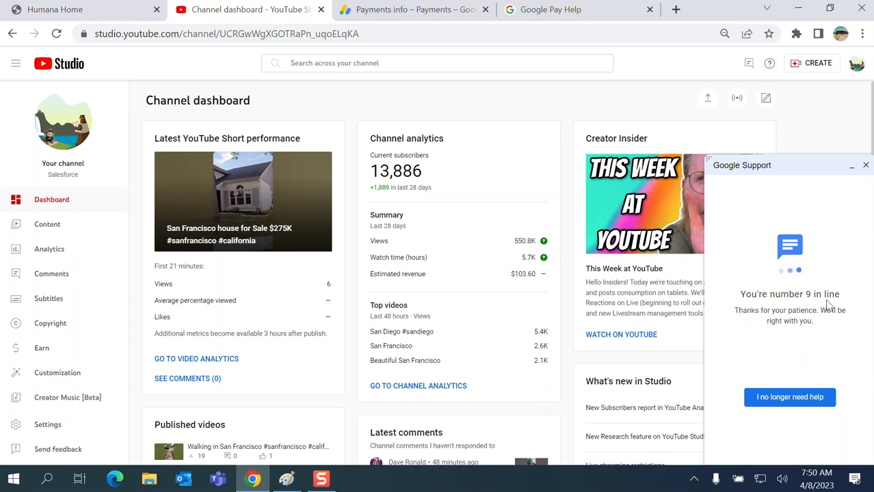
mouse_move(807, 351)
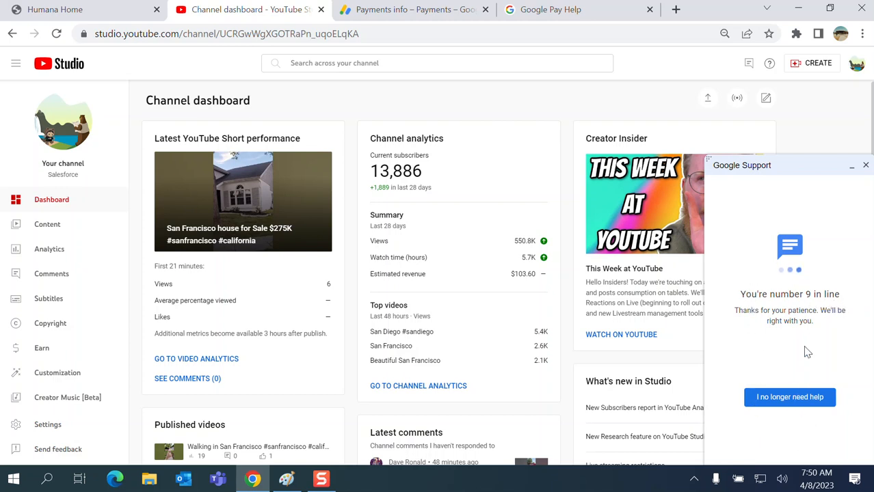
mouse_move(658, 220)
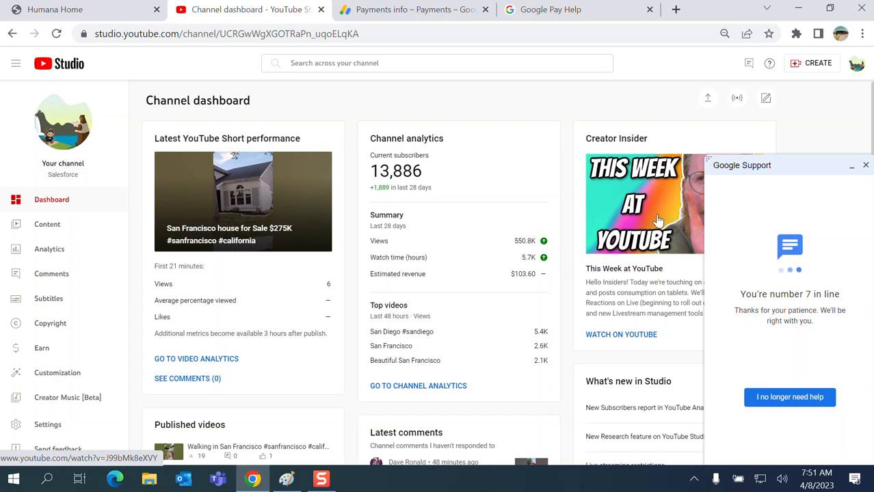
mouse_move(780, 313)
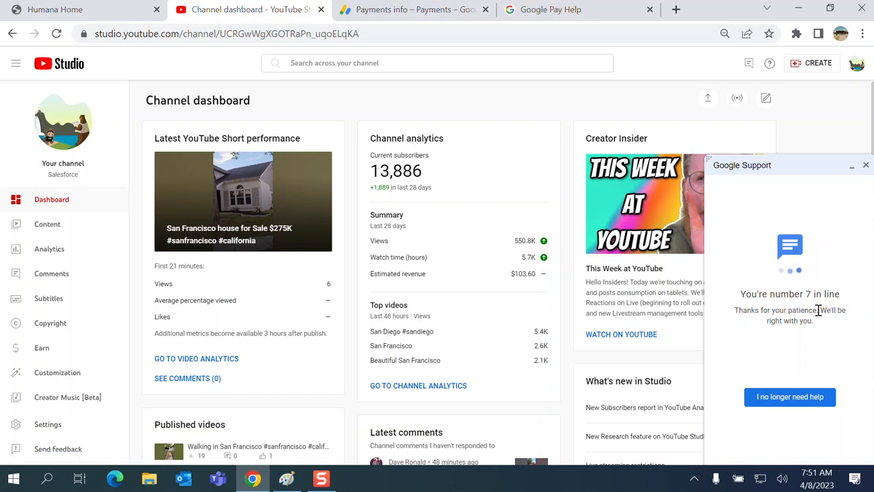
mouse_move(809, 235)
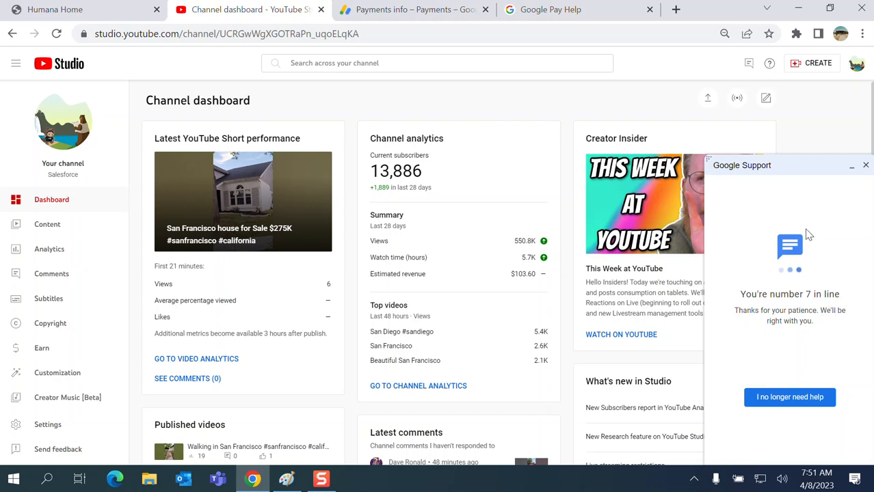
mouse_move(786, 345)
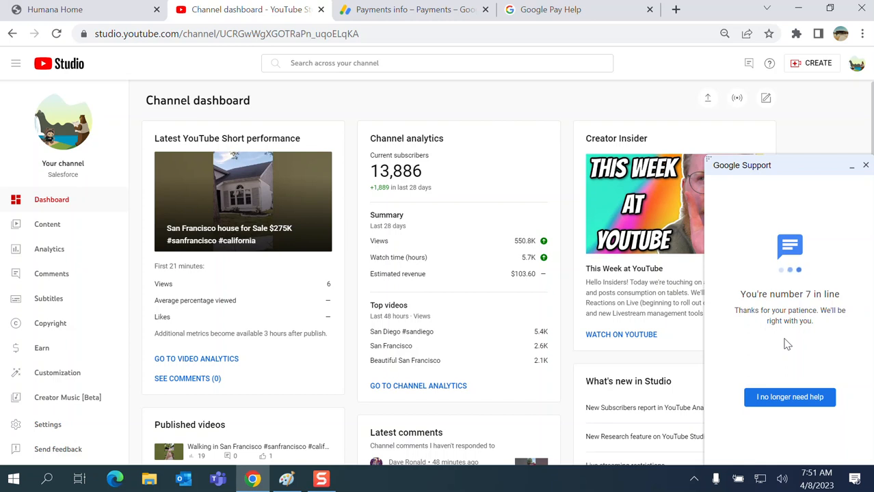
mouse_move(741, 91)
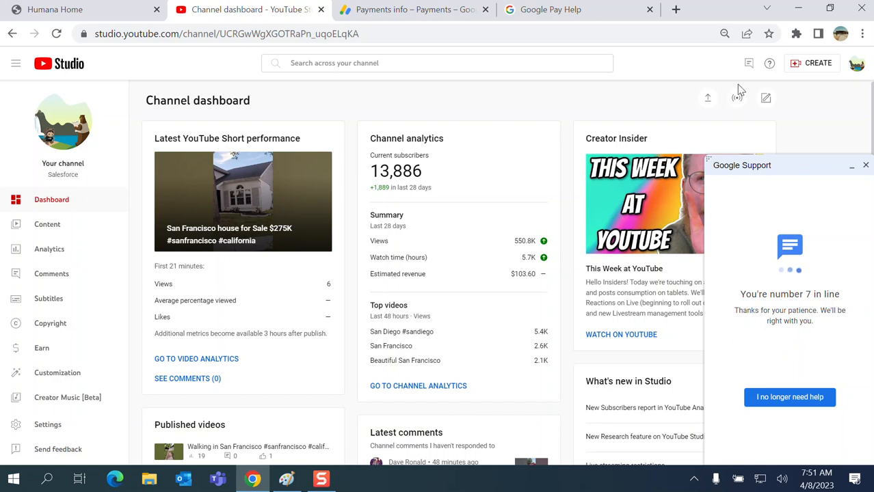
mouse_move(749, 63)
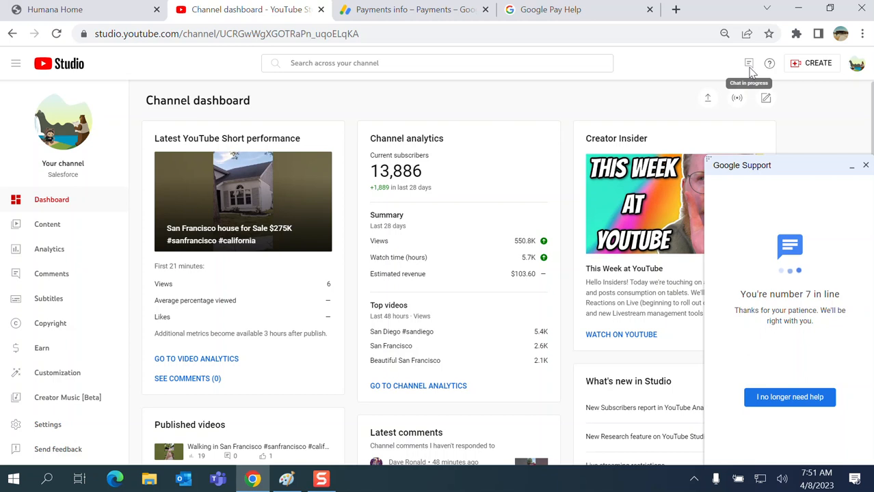